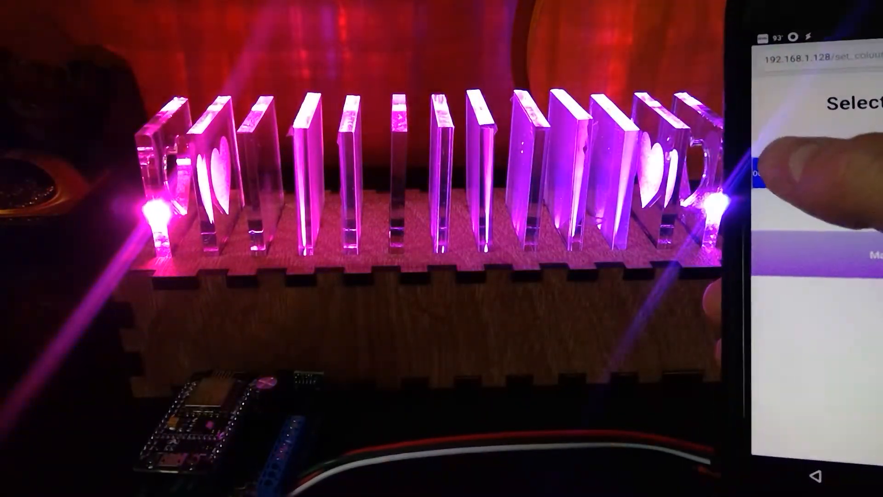
# Pick yellow, then green, then pale blue in the spectrum field to recolour the acrylic display.
pyautogui.click(788, 157)
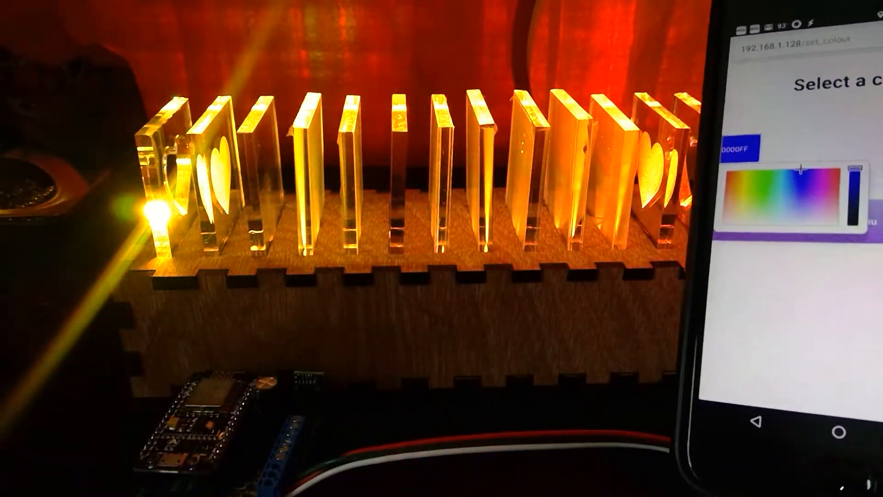
pyautogui.click(777, 185)
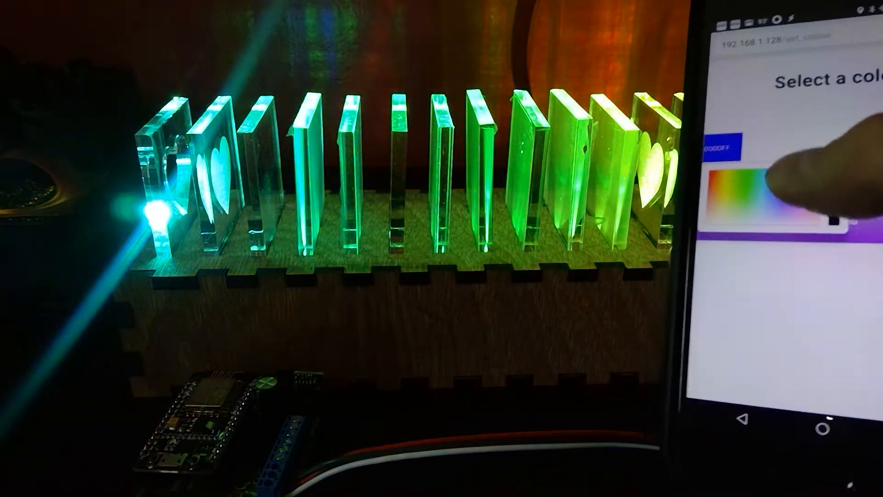
pyautogui.click(778, 191)
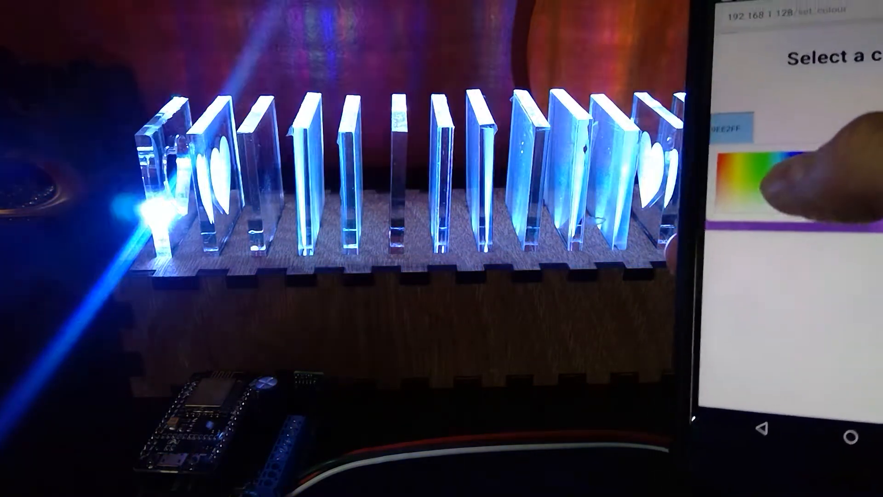